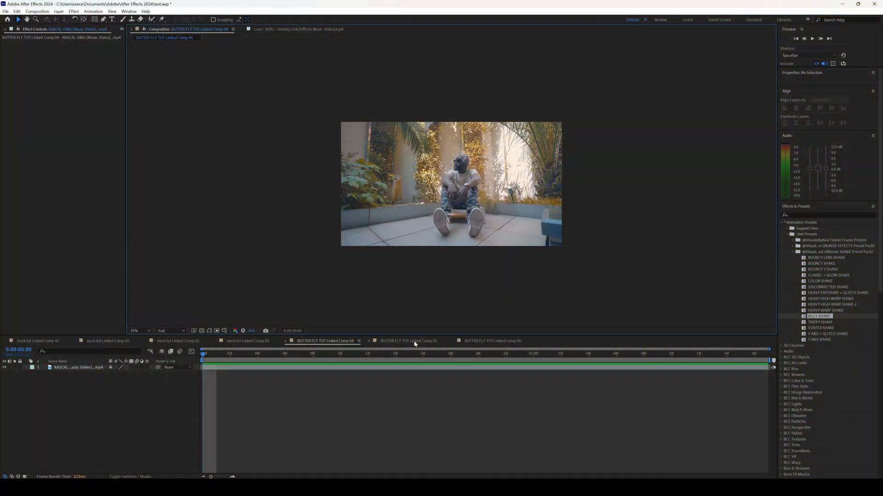
- Paint a Roto Brush selection over the seated man on Comp 04's footage layer
click(409, 340)
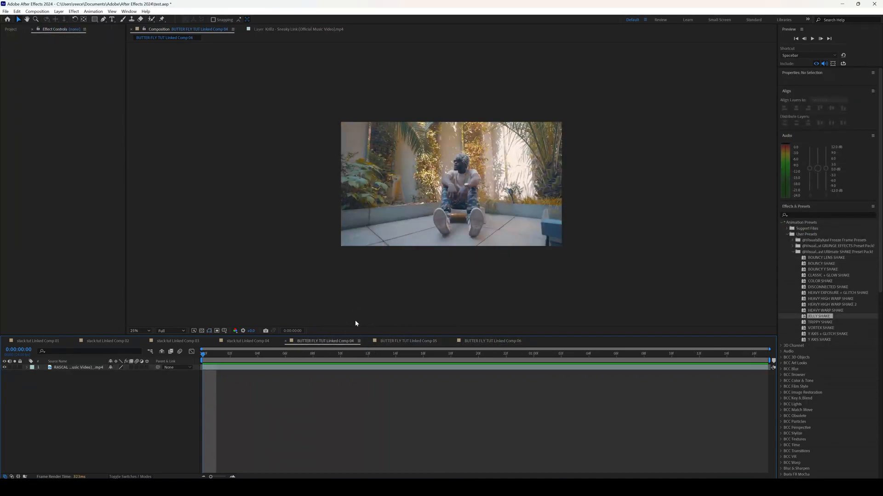
mouse_move(444, 227)
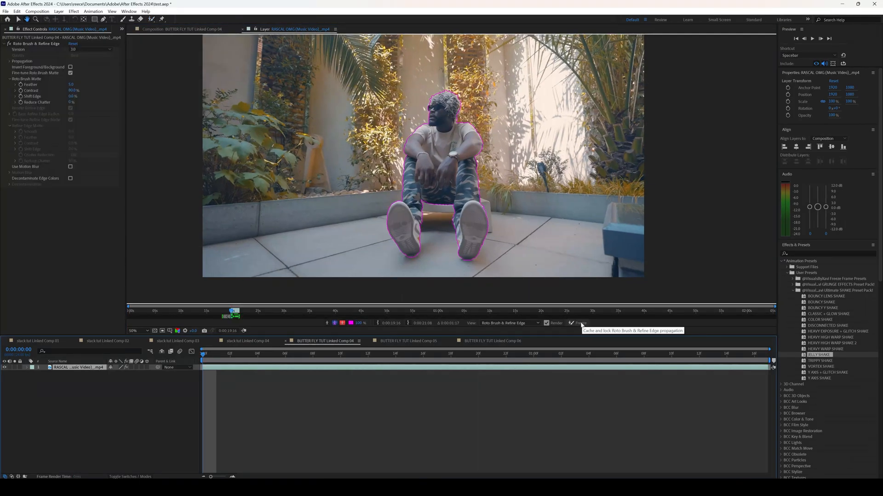
- Freeze the man's roto matte, refine its Feather and Shift Edge, and duplicate the footage beneath it
click(580, 323)
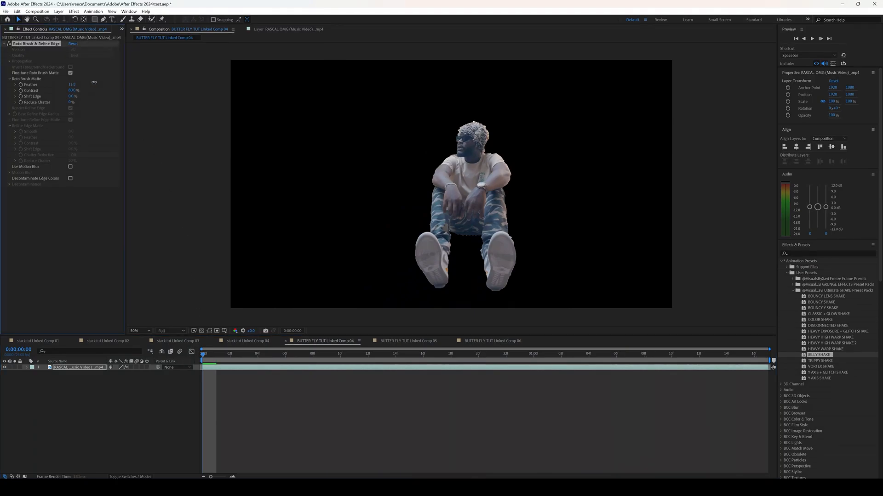
drag(72, 84, 76, 82)
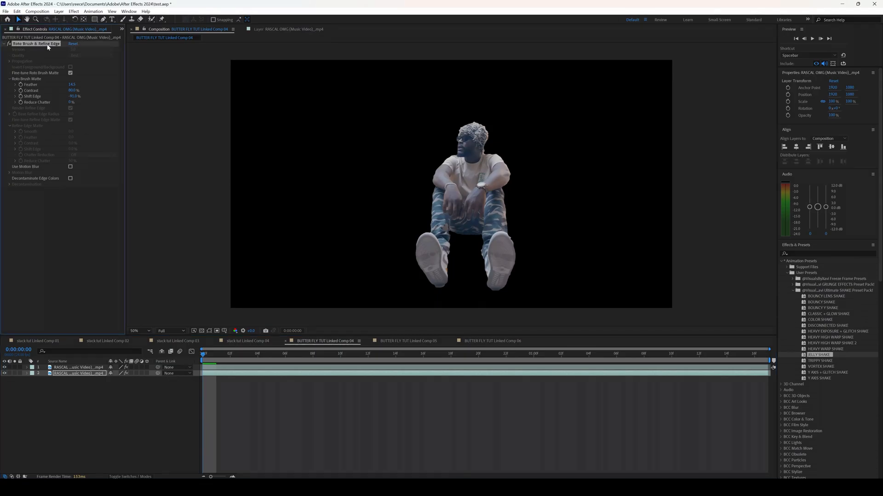
click(588, 354)
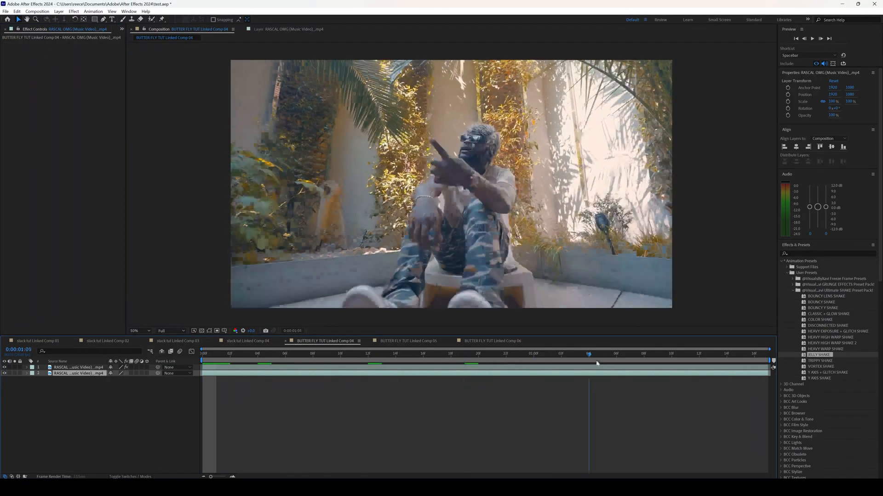
click(341, 358)
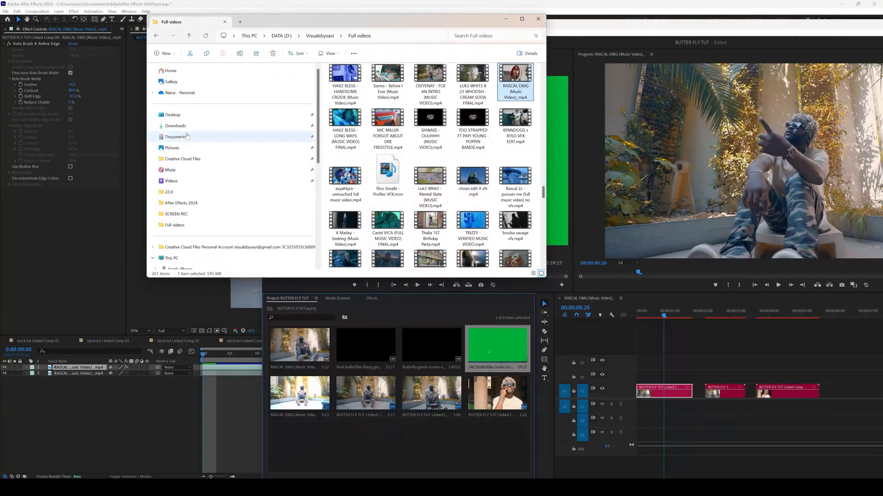
- Bring '[4K] Butterflies Green Screen.mp4' from Downloads into the comp as the top layer
click(175, 126)
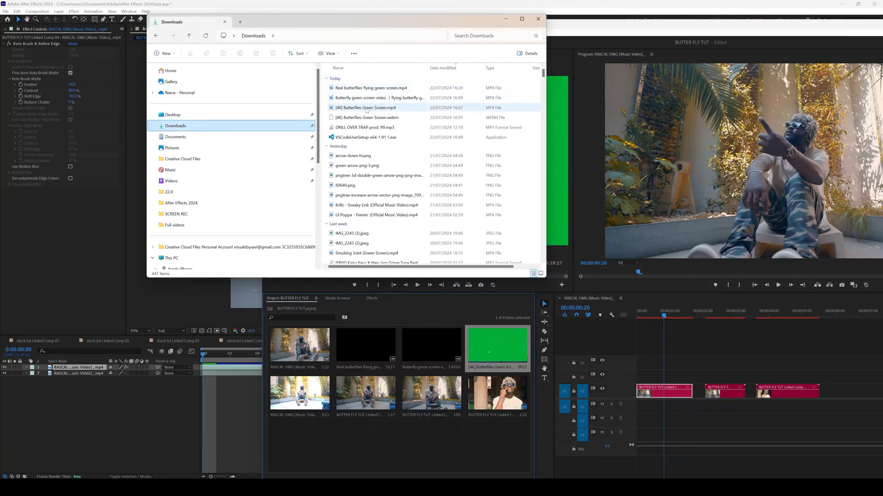
click(366, 108)
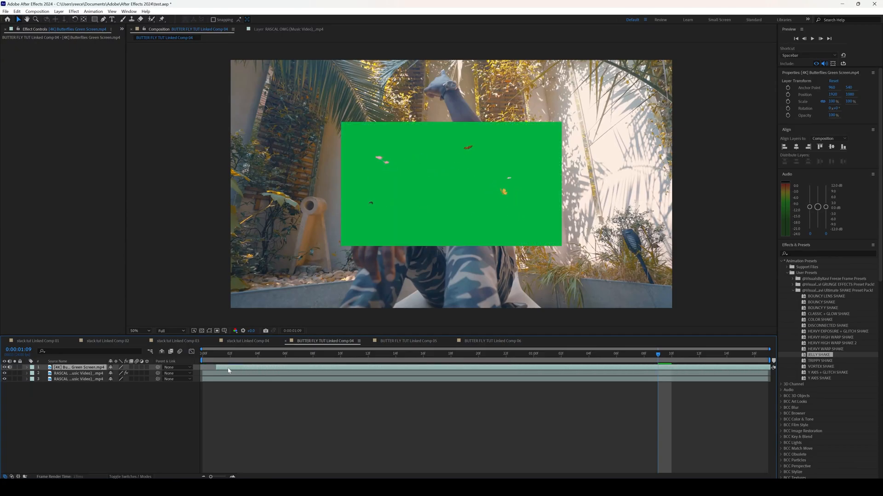
- Scale the butterflies layer up to fill the frame and set the viewer to 25%
click(271, 354)
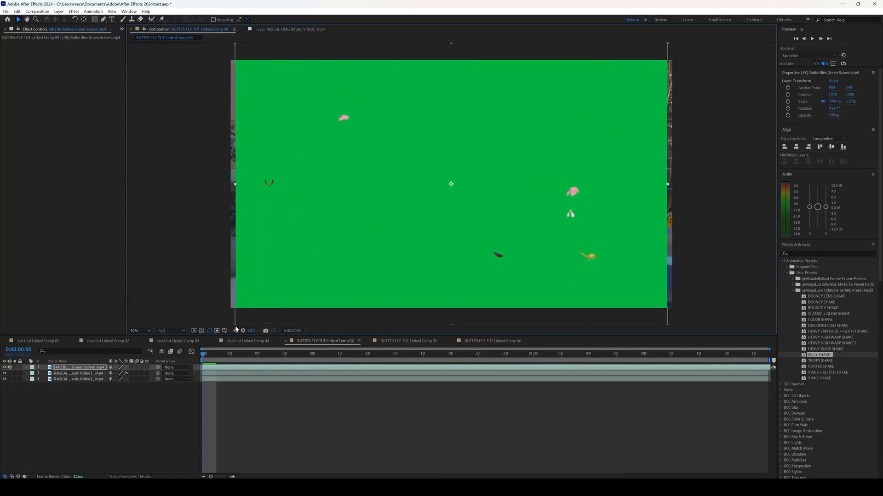
click(136, 331)
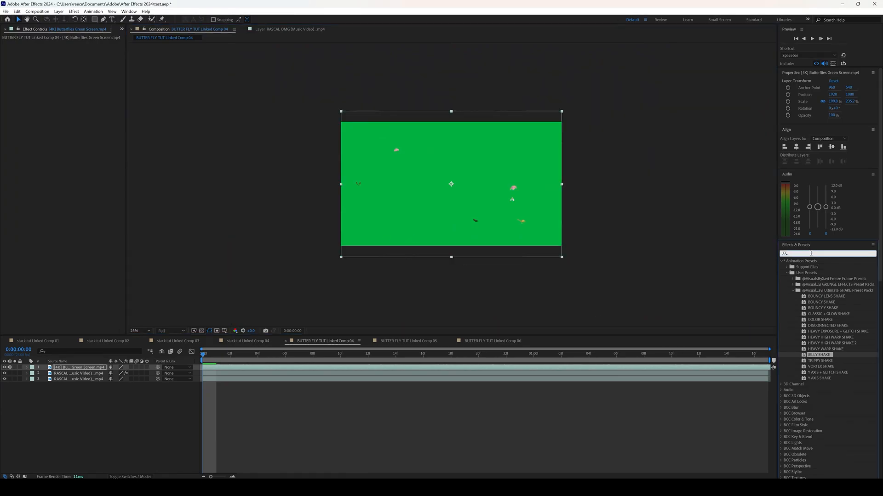
- Apply Keylight (1.2) to the butterflies layer, keying out the green Screen Colour
text(key)
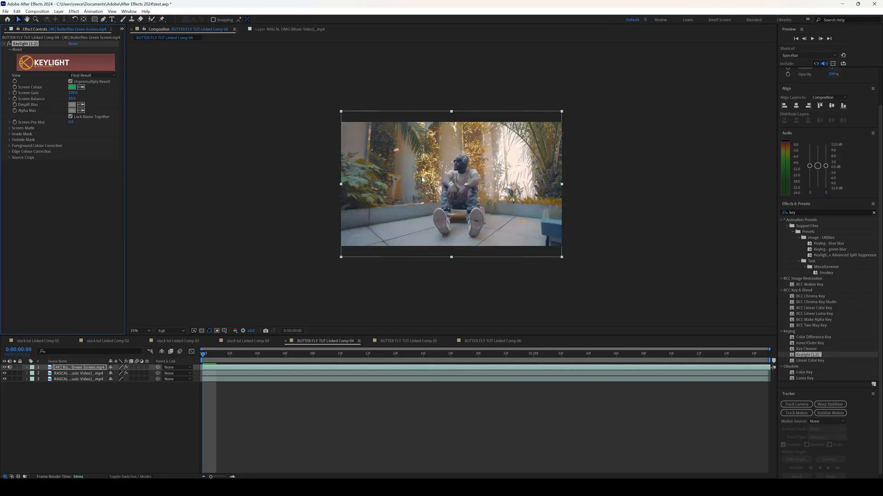
click(368, 354)
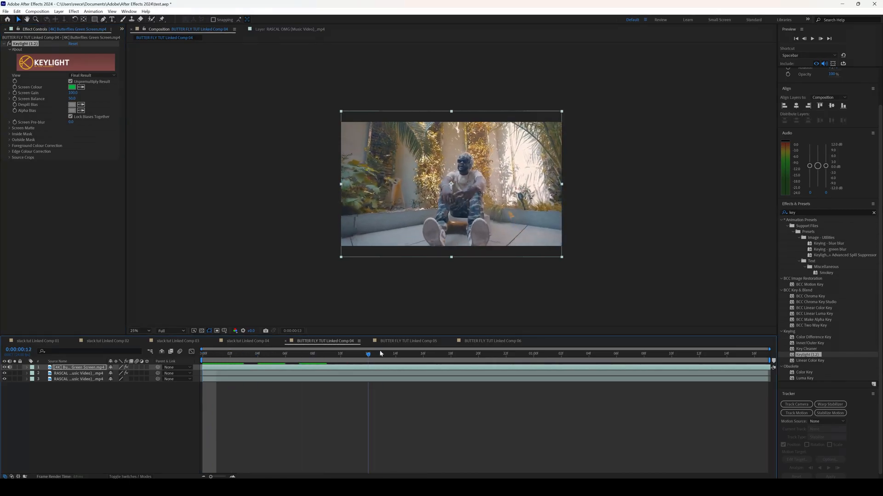
click(203, 359)
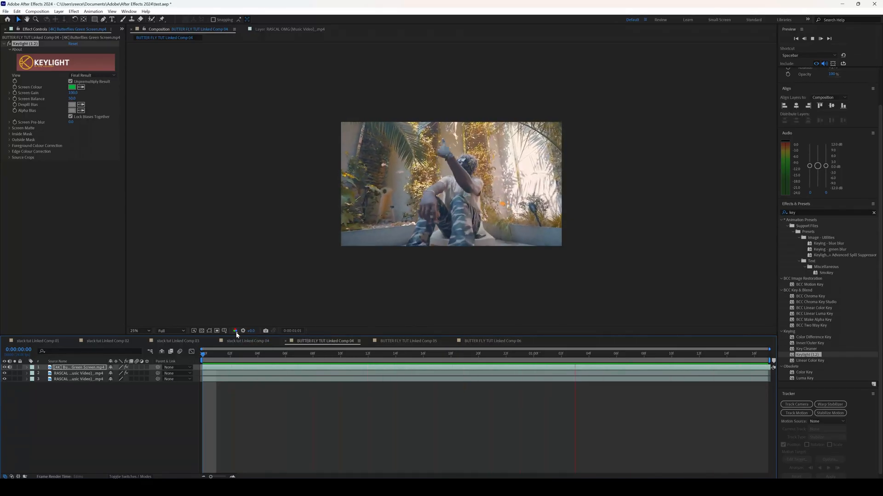
- Move the keyed butterflies layer below the roto man and above the original footage
click(257, 354)
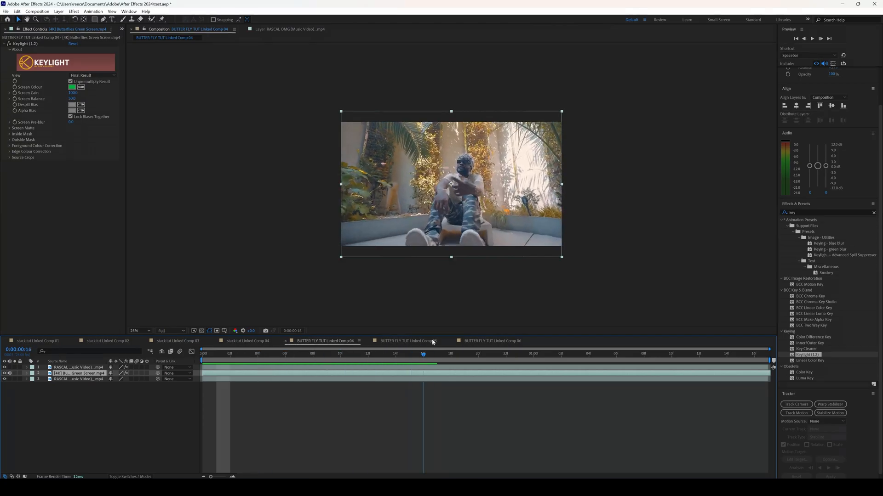
click(561, 353)
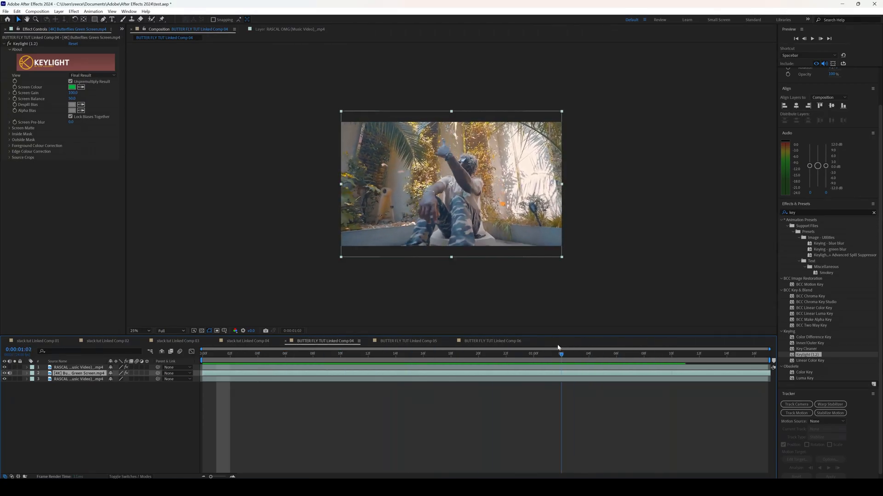
click(410, 356)
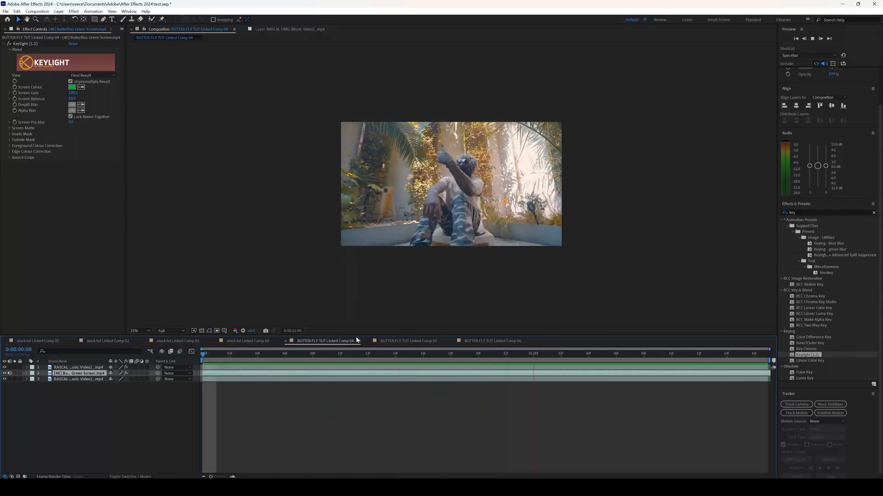
- Raise the butterflies layer's Scale so it extends past the frame edges, then preview
click(311, 354)
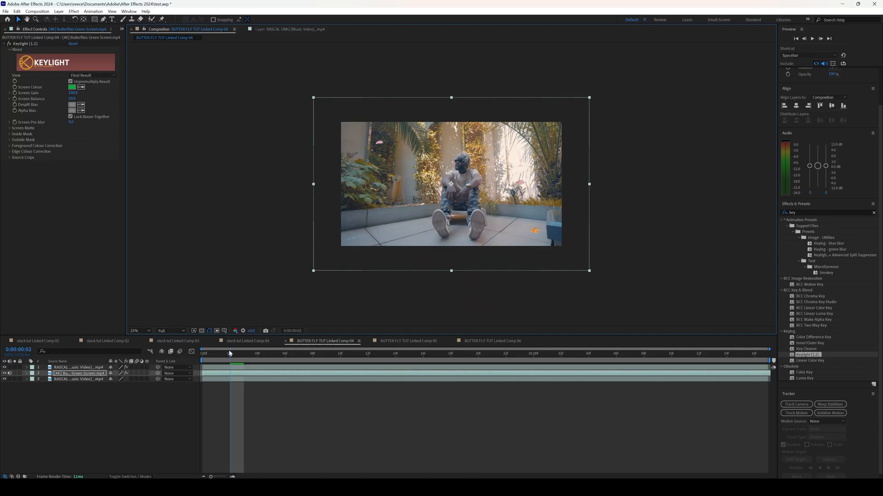
click(340, 354)
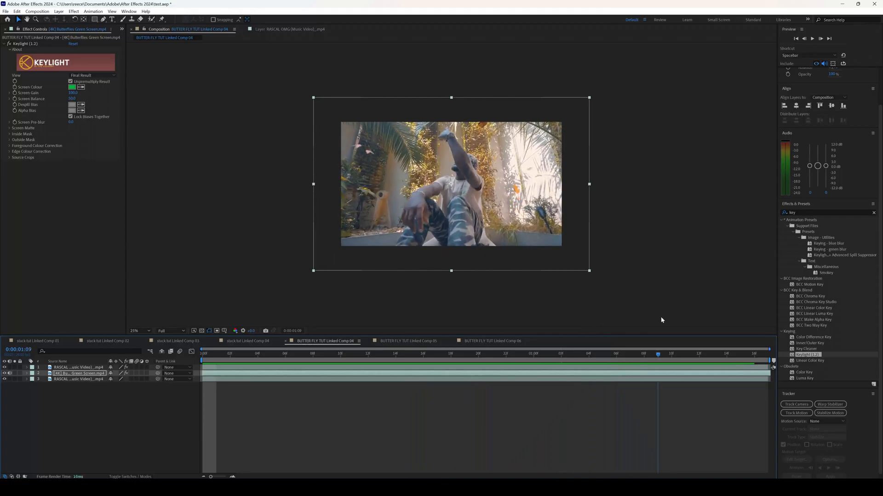
click(409, 354)
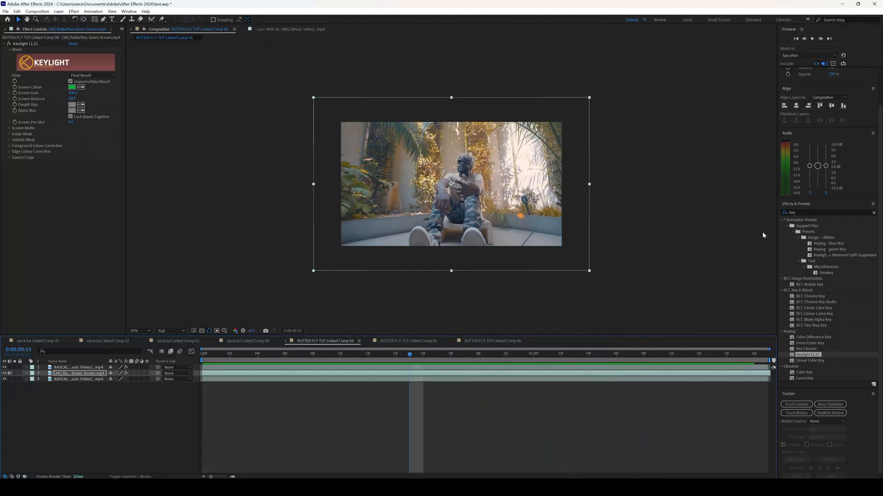
- Add Gaussian Blur and uni.Glow to the butterflies, adjusting the glow's Size and Intensity
click(874, 213)
text(glow)
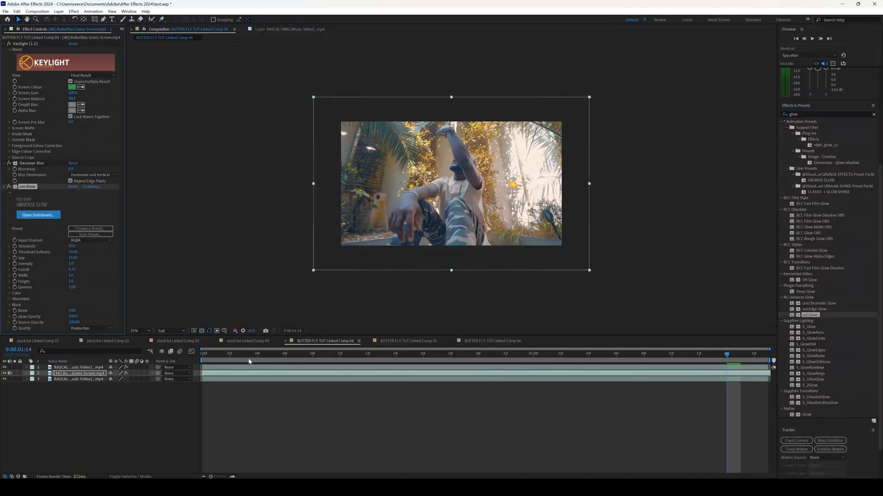
click(560, 354)
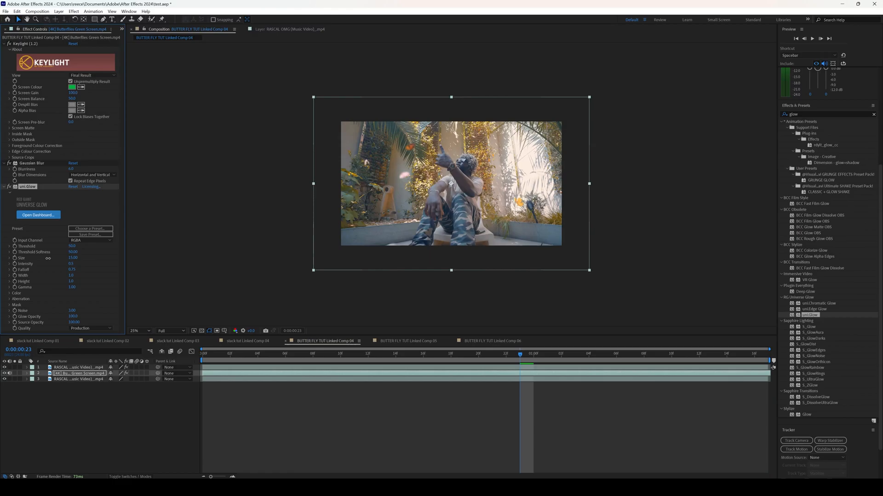
mouse_move(667, 172)
text(hue)
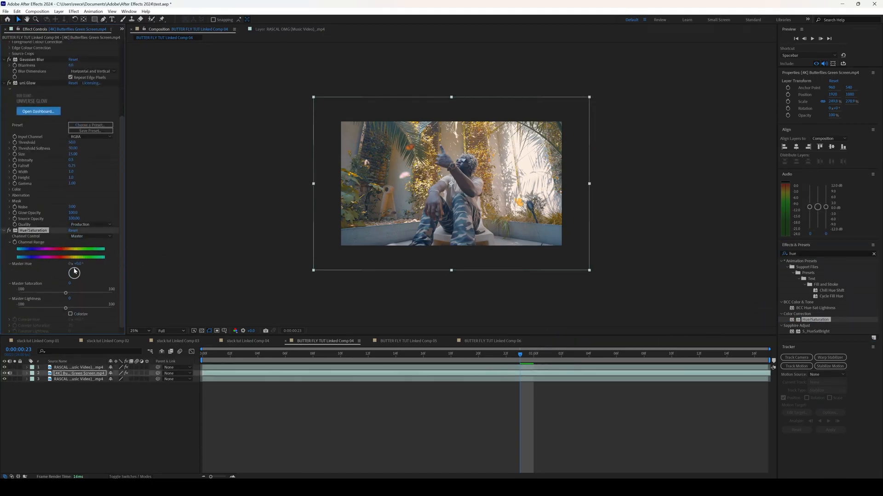
- Rotate the butterflies' Master Hue and set Master Saturation to 51, previewing several moments
drag(73, 272, 73, 270)
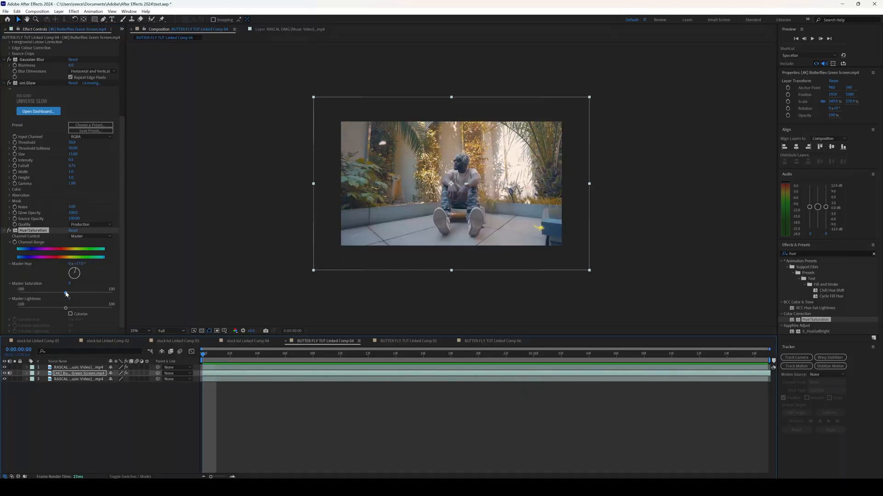
drag(69, 293, 110, 293)
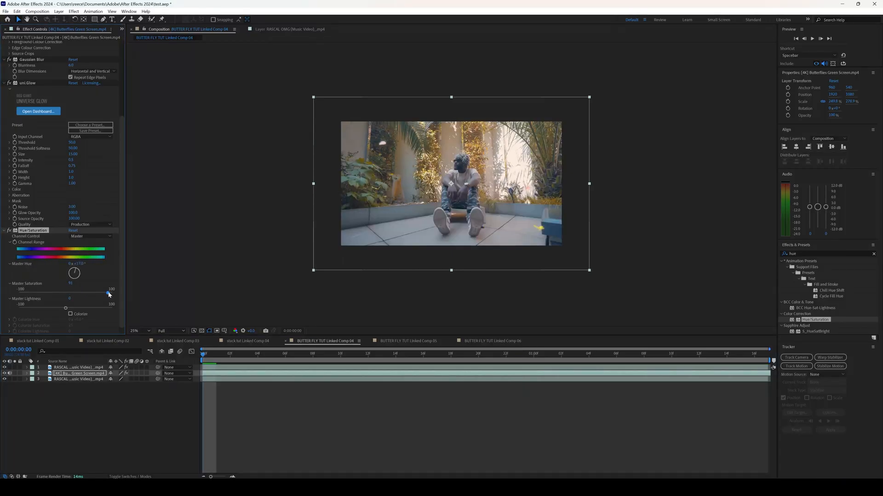
drag(108, 293, 89, 293)
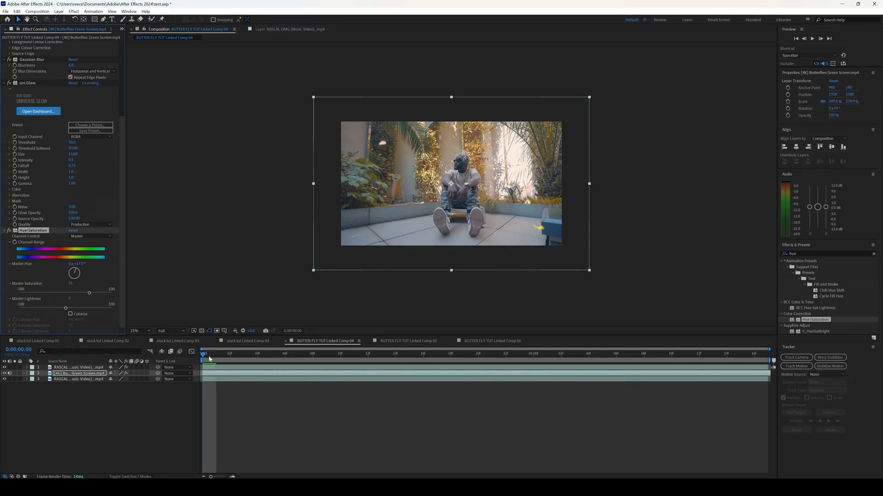
click(408, 353)
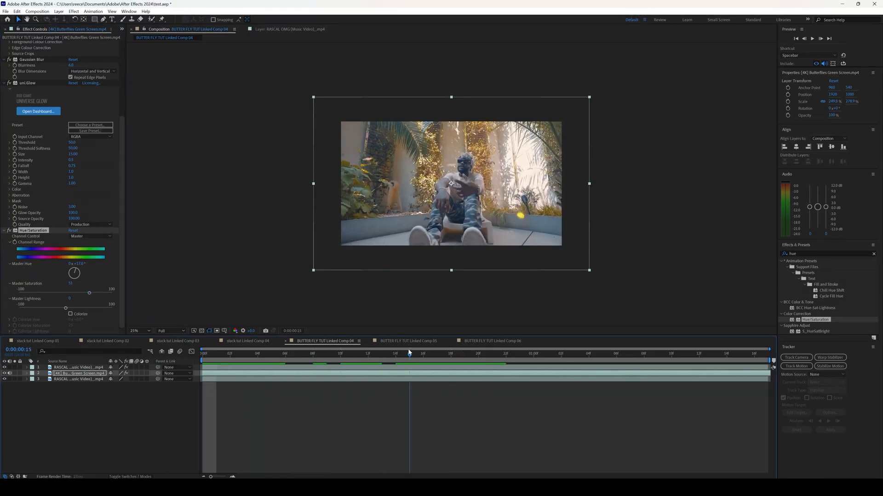
click(354, 354)
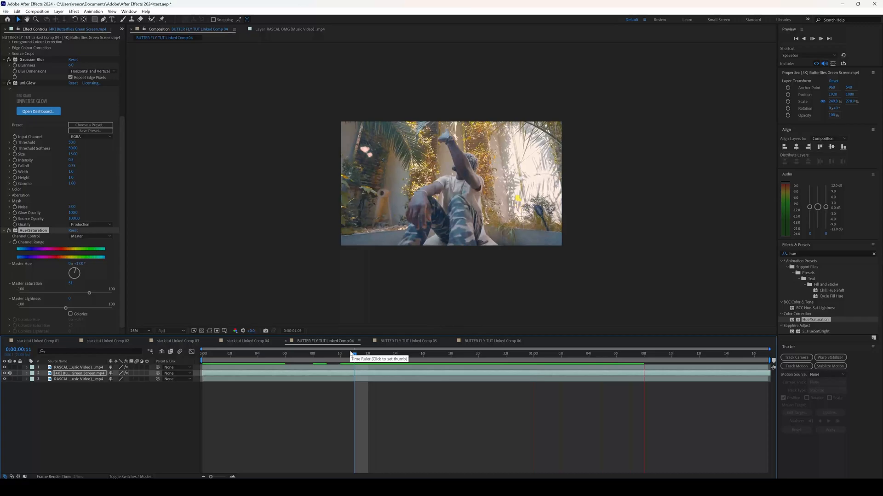
click(534, 354)
text(key)
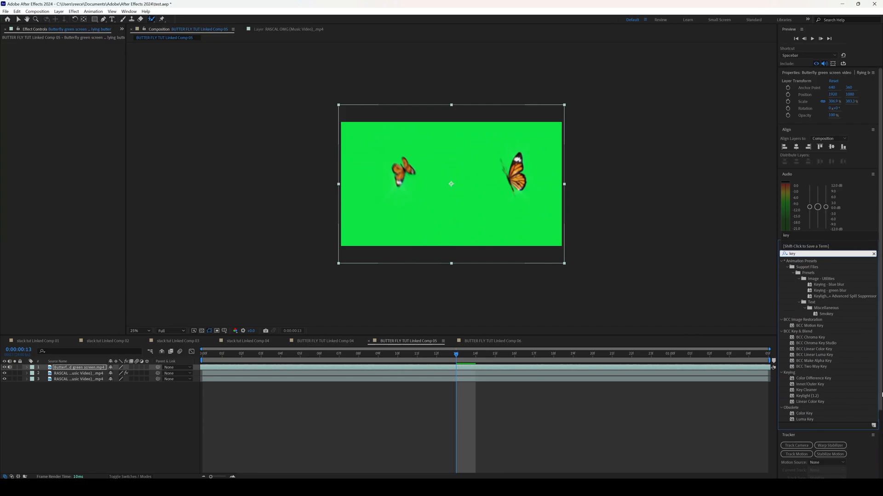
- Key out Comp 05's butterfly green screen with Keylight and preview it over the subject
click(804, 396)
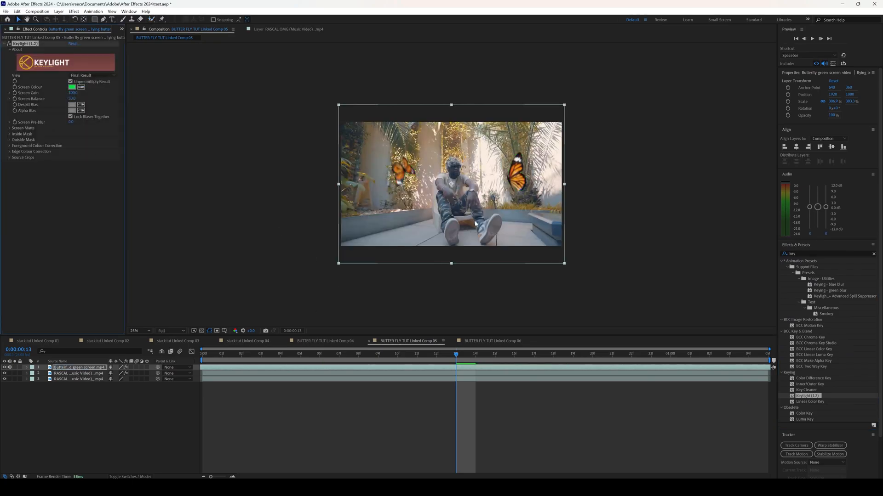
click(591, 354)
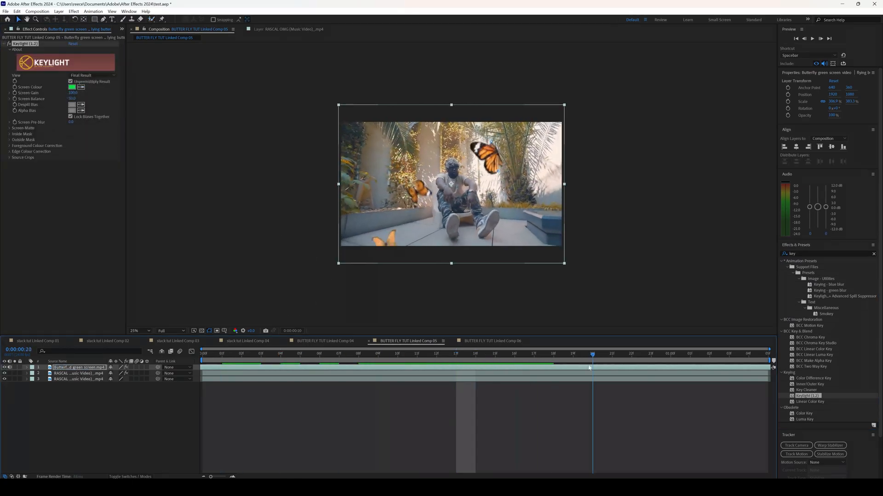
click(456, 354)
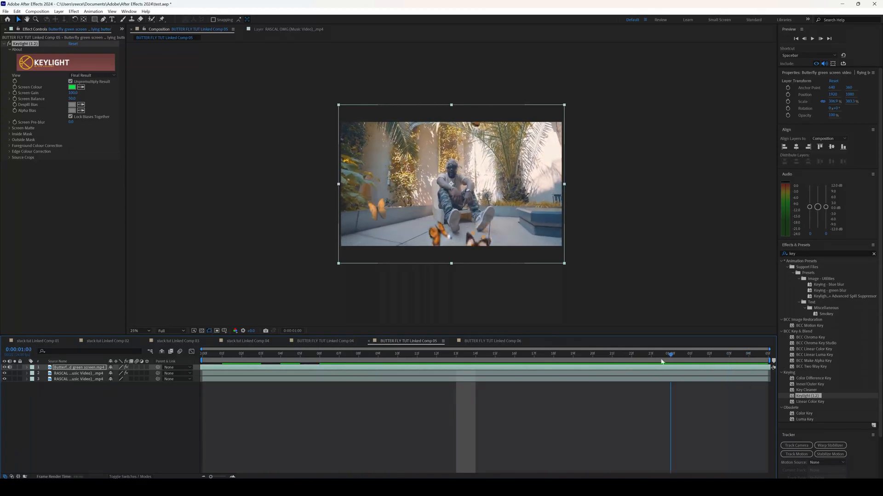
click(456, 360)
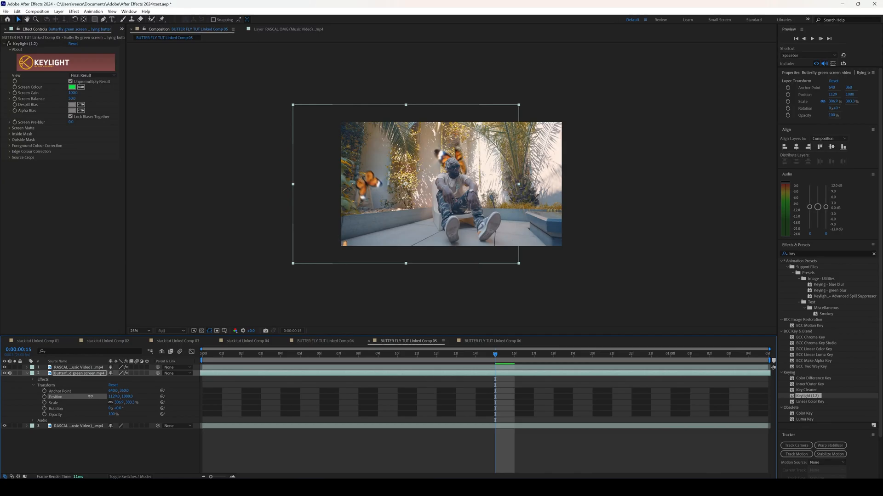
mouse_move(518, 264)
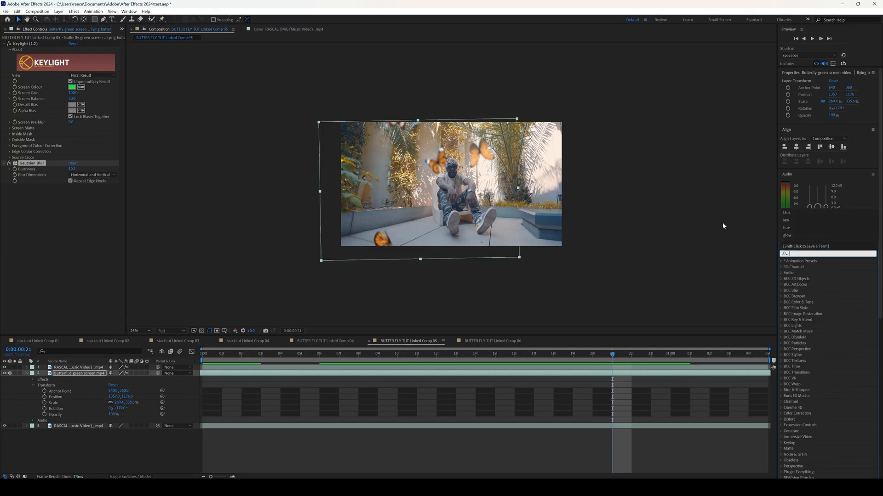
- Add Universe Glow to Comp 05's butterflies, rotate Master Hue to blue, and preview
text(glow)
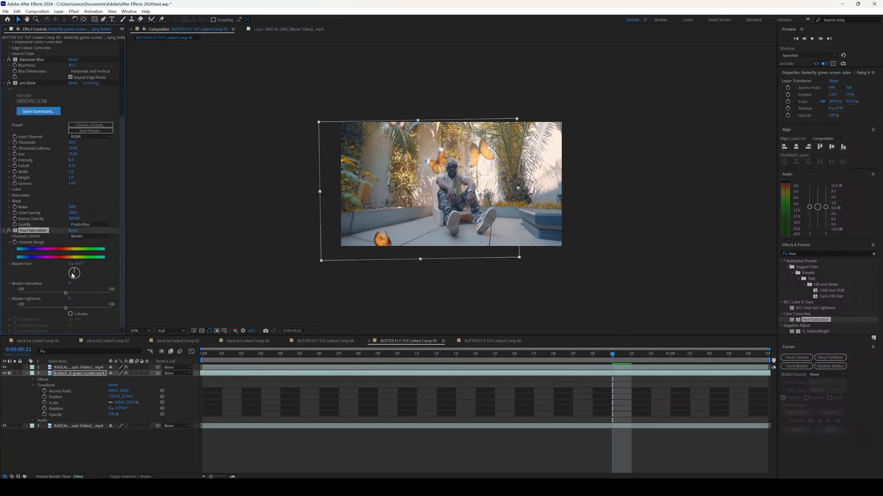
drag(75, 269, 74, 276)
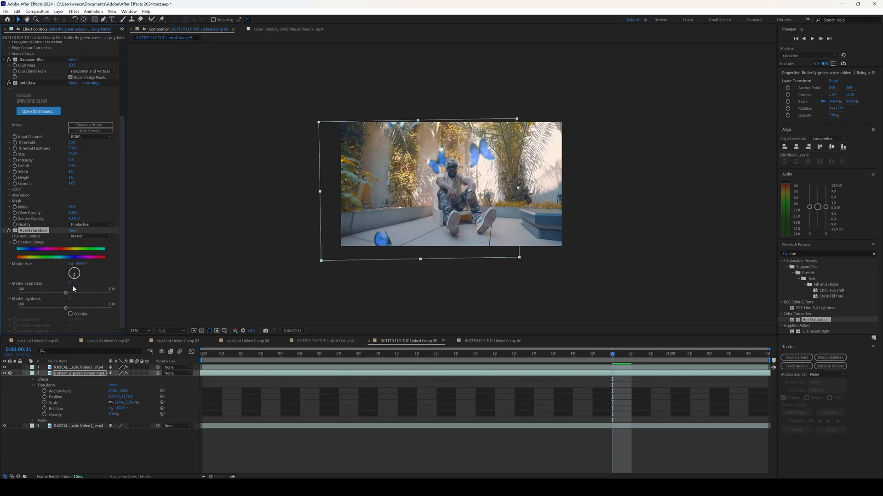
drag(73, 273, 75, 274)
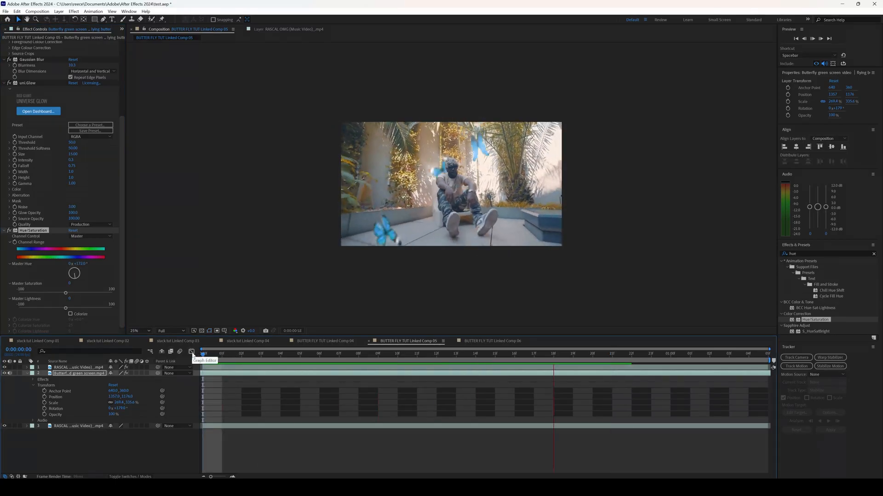
click(397, 355)
text(deep)
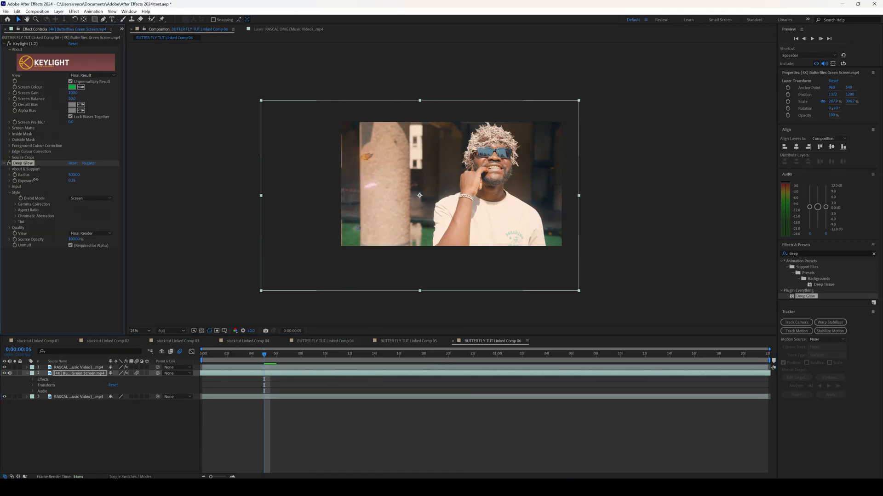
- Raise the Deep Glow exposure to 0.74, then search the effects for blur
drag(72, 180, 72, 180)
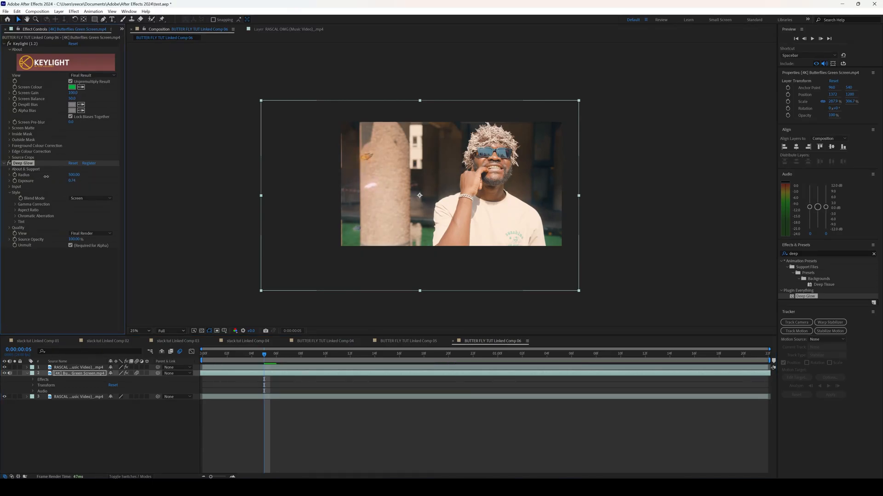
click(510, 355)
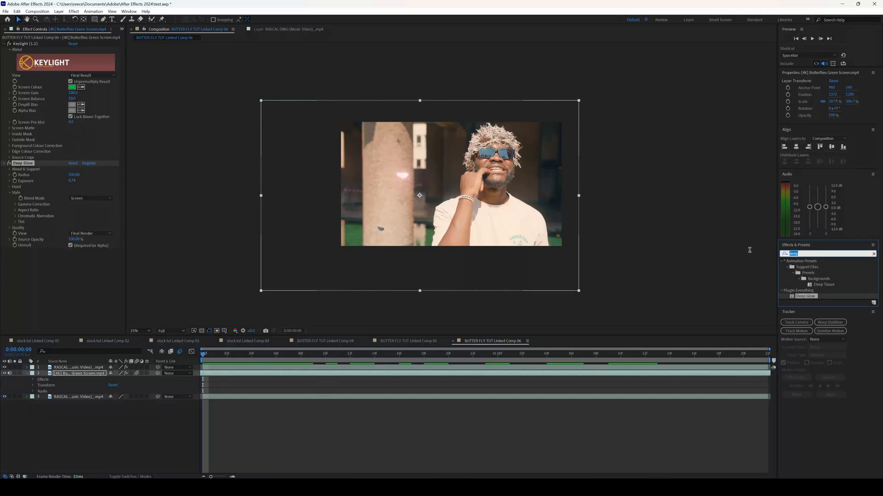
text(blur)
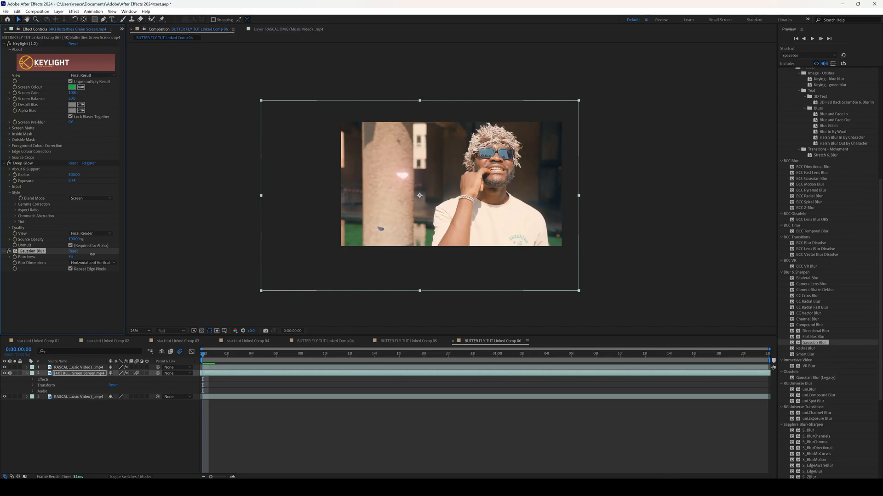
- Add Gaussian Blur to Comp 06's butterflies and rotate the Hue/Saturation Master Hue
click(620, 354)
text(hue)
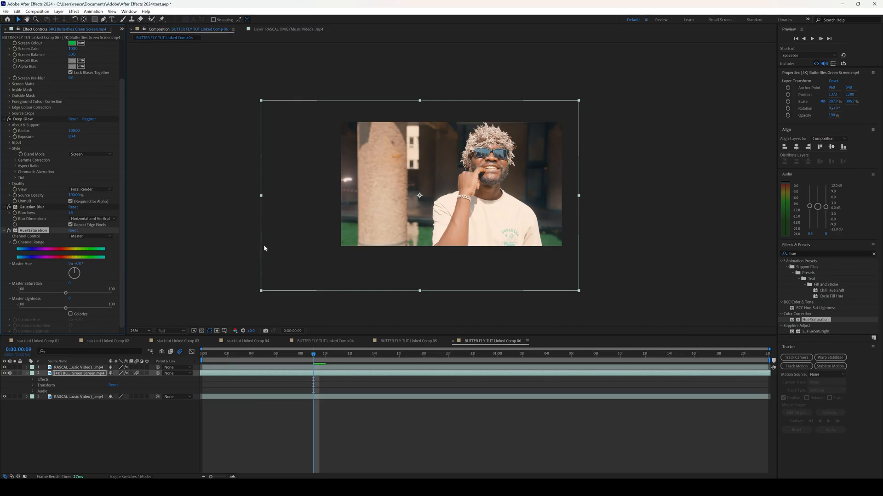
click(412, 356)
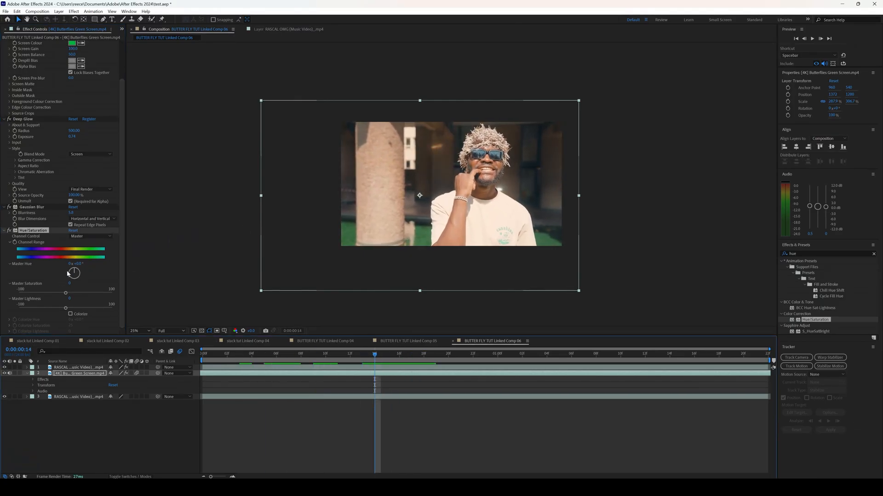
drag(73, 273, 83, 276)
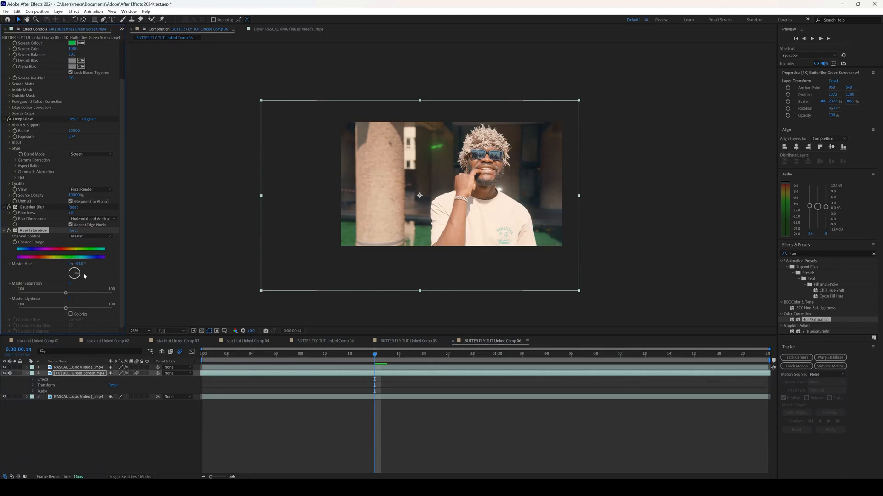